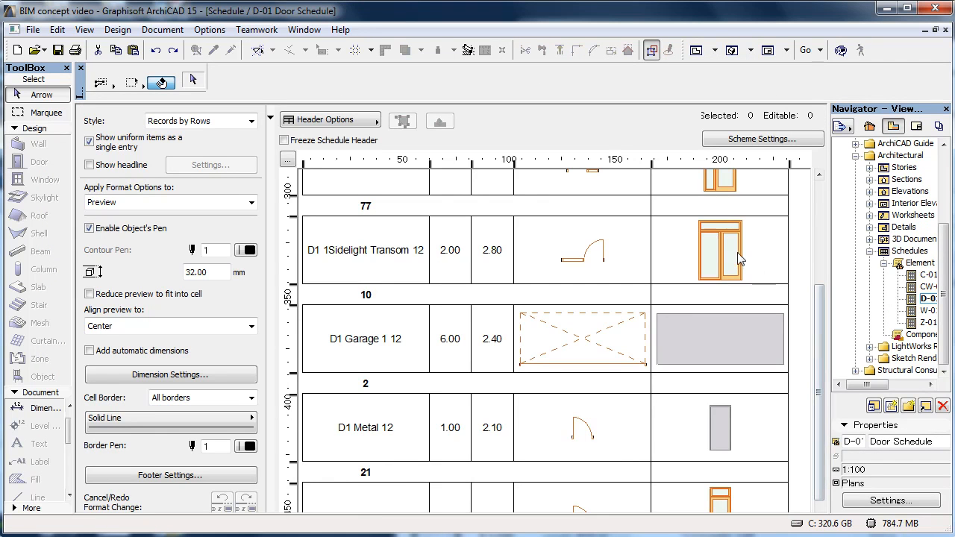
- Select the D1 1Sidelight Transom 12 row in the D-01 Door Schedule
click(721, 250)
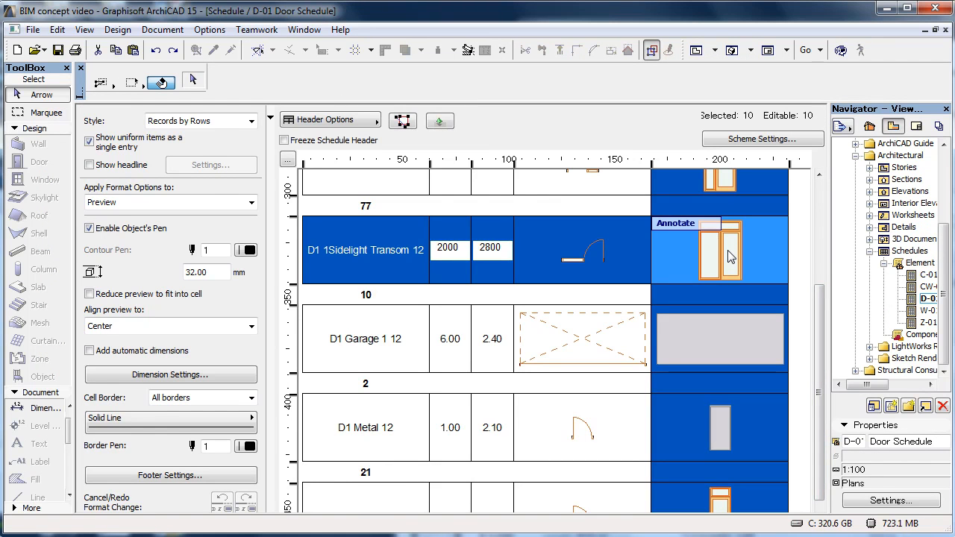
mouse_move(241, 129)
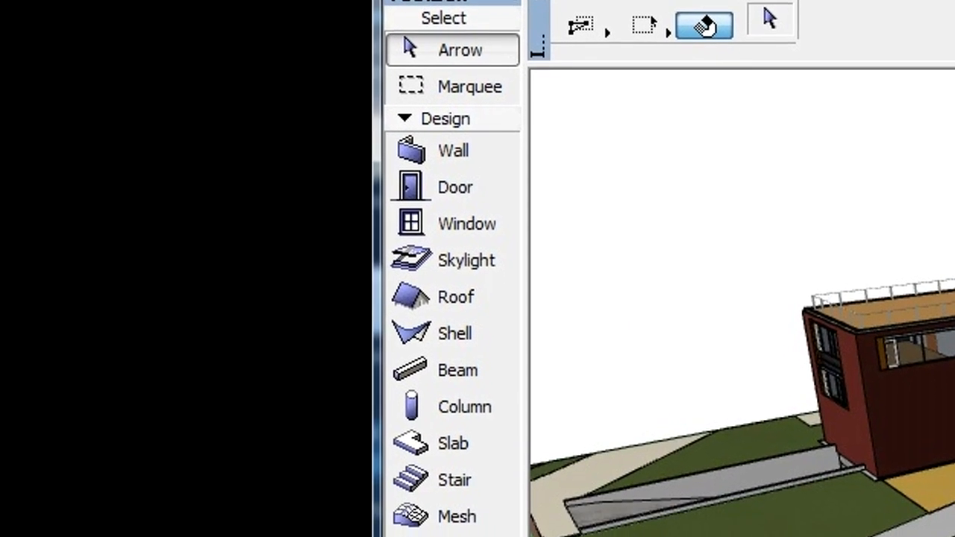
- Scroll the Wood Internal Doors thumbnails and pick another door type
scroll(down, 3)
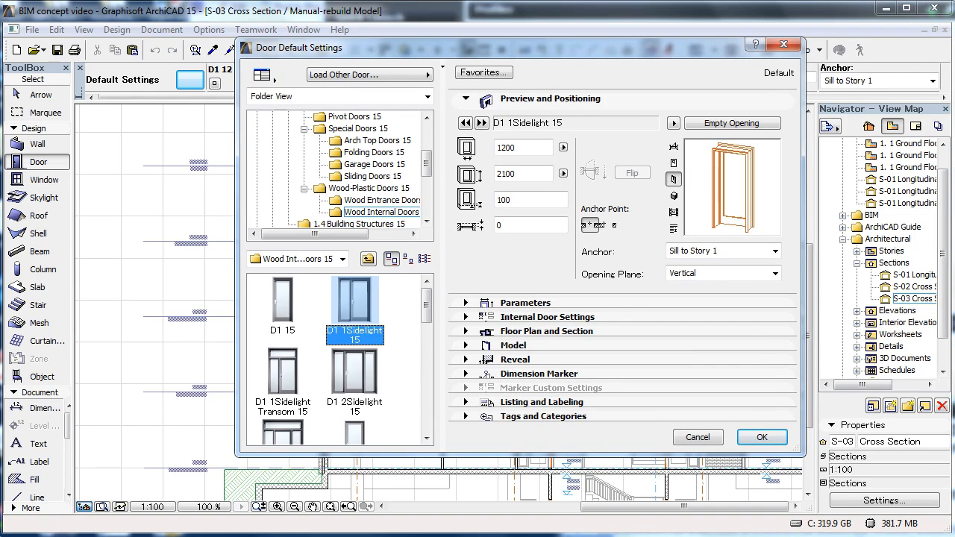
scroll(down, 3)
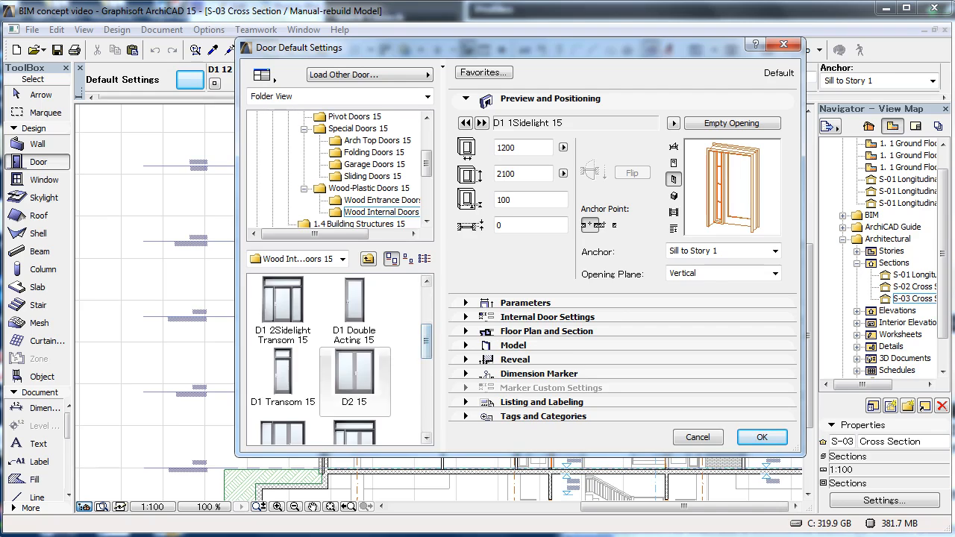
click(41, 377)
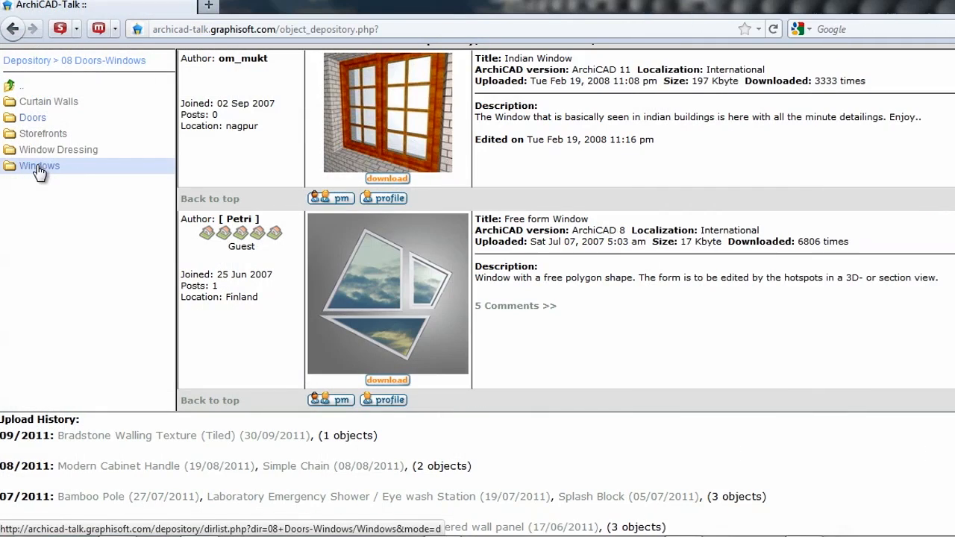
- Open the Windows folder in the ArchiCAD-Talk Doors-Windows depository
click(39, 165)
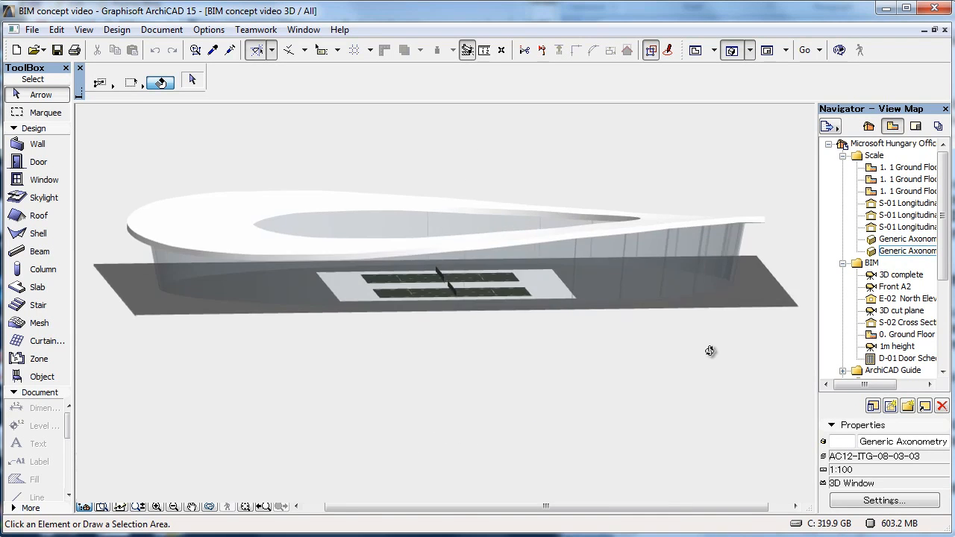
- Orbit the curved-roof building model to view it from another side
drag(711, 351, 543, 352)
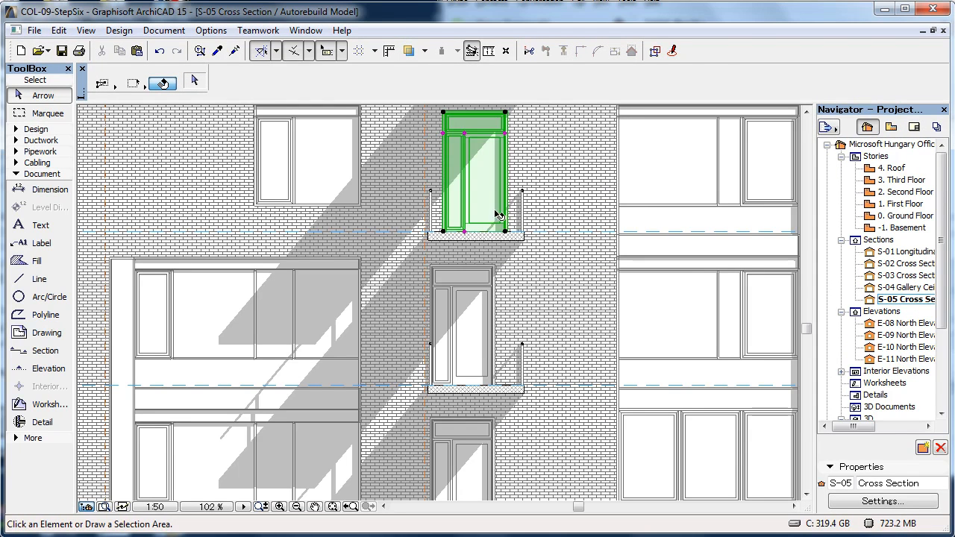
- Select the upper balcony door in the S-05 Cross Section
click(494, 214)
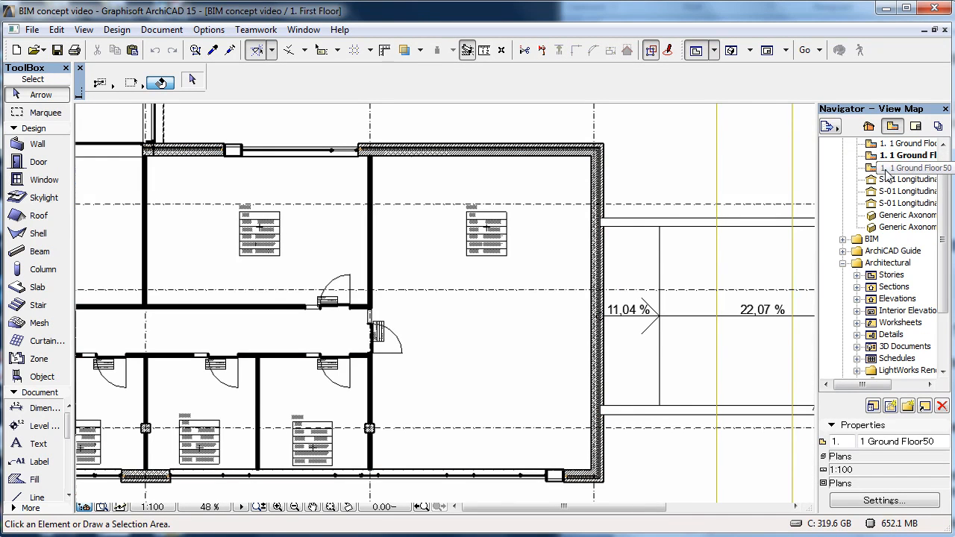
- Open the 1 Ground Floor50 view from the Navigator View Map
double_click(906, 203)
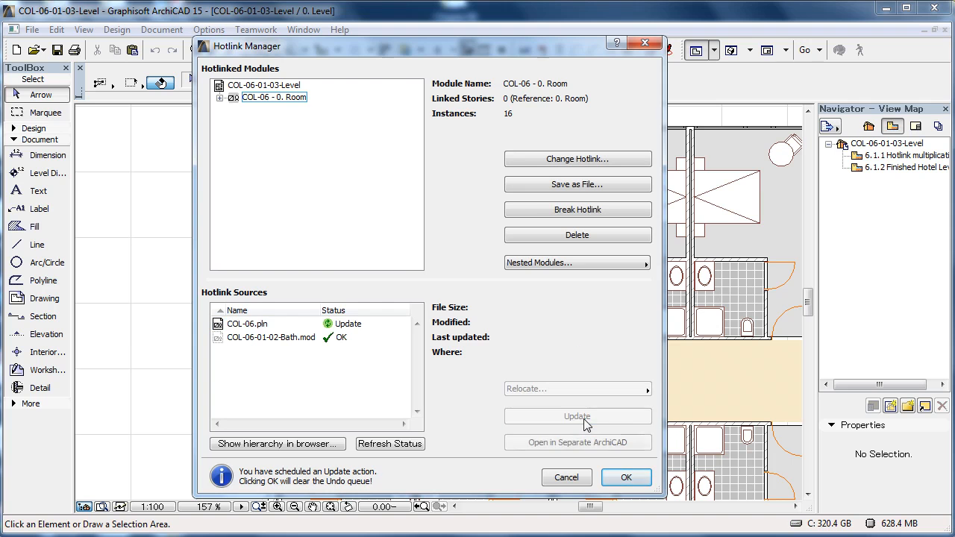
- Update the outdated COL-06.pln source in the Hotlink Manager
click(626, 478)
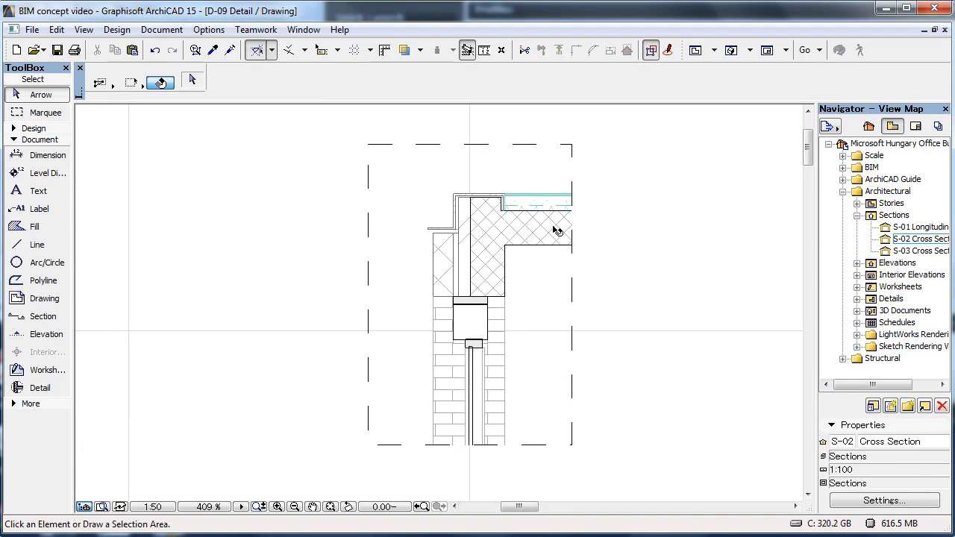
- Open the D-09 slab edge detail drawing from the Navigator
click(552, 229)
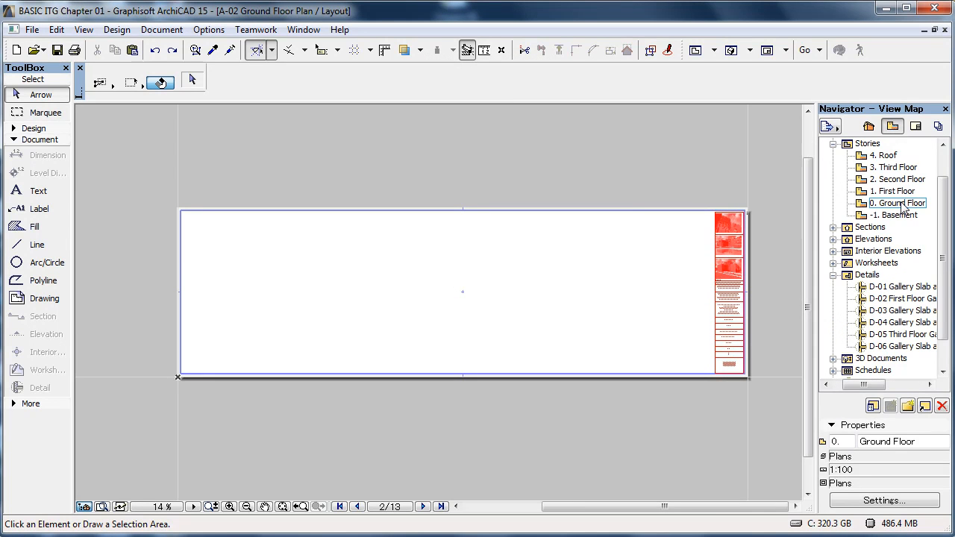
- Pick the 0. Ground Floor view in the Navigator
click(895, 203)
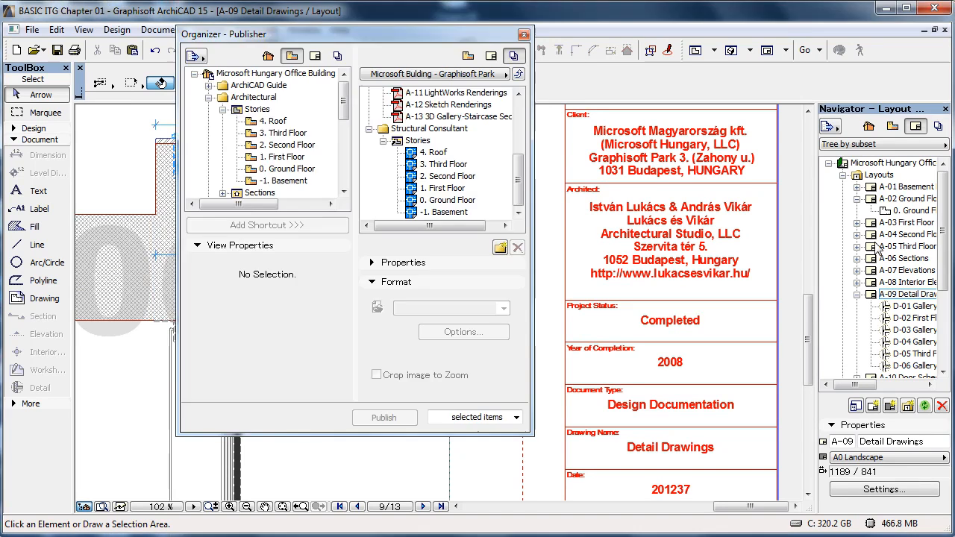
- Publish the Structural Consultant Stories set in DWG format
click(417, 141)
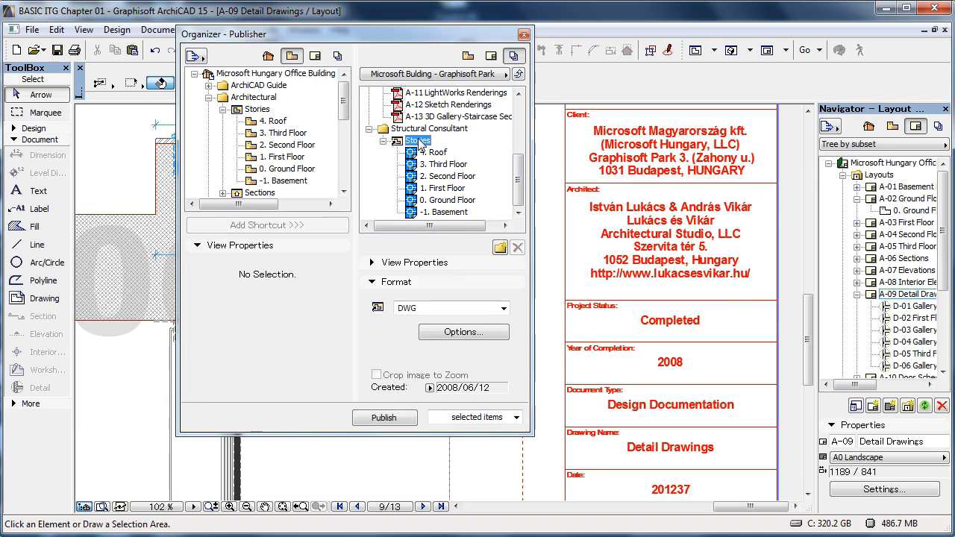
click(502, 308)
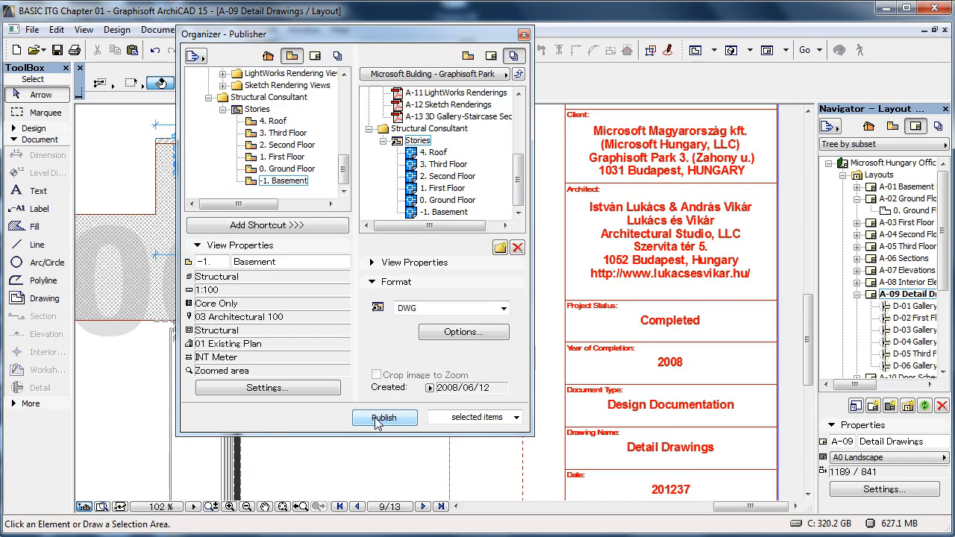
click(384, 418)
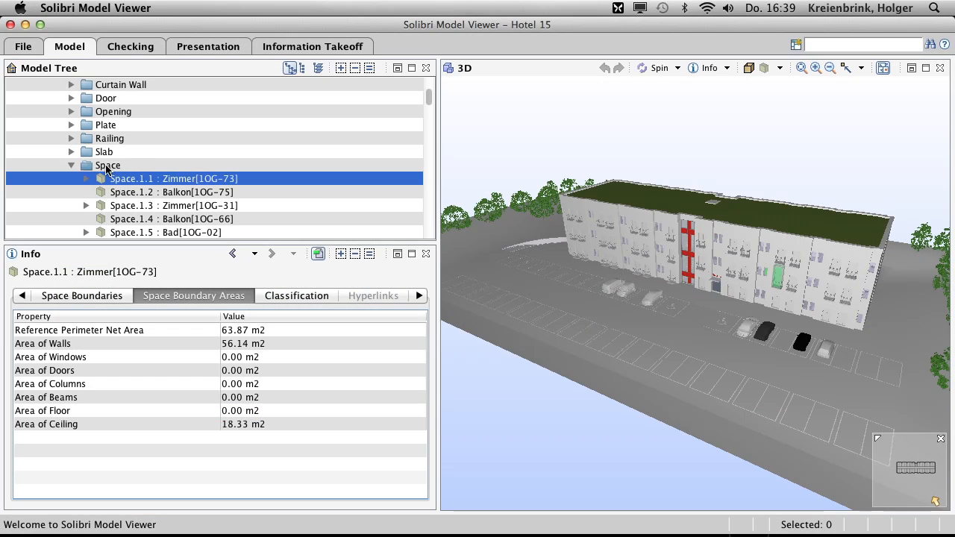
- Select all 424 spaces via the Space folder and view the rooms alone in 3D
click(107, 165)
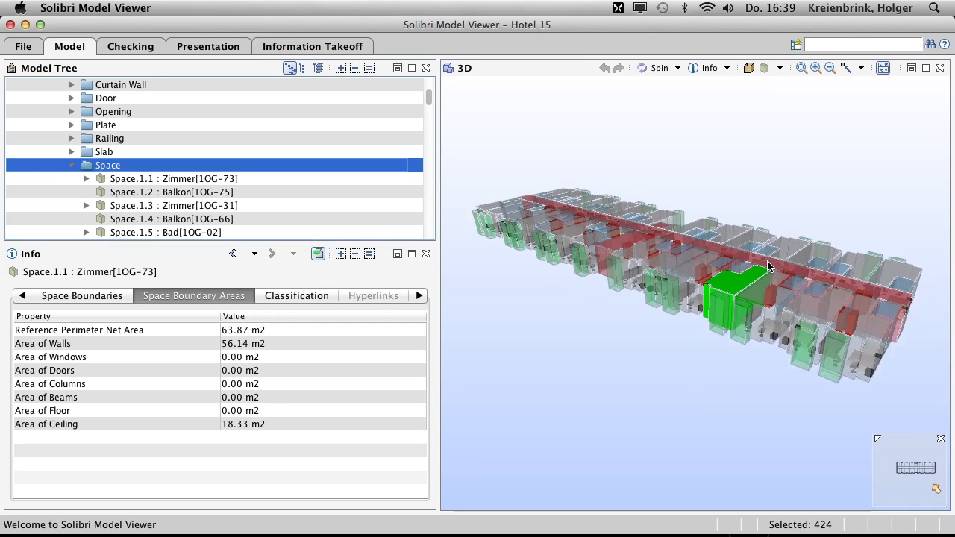
drag(769, 266, 679, 430)
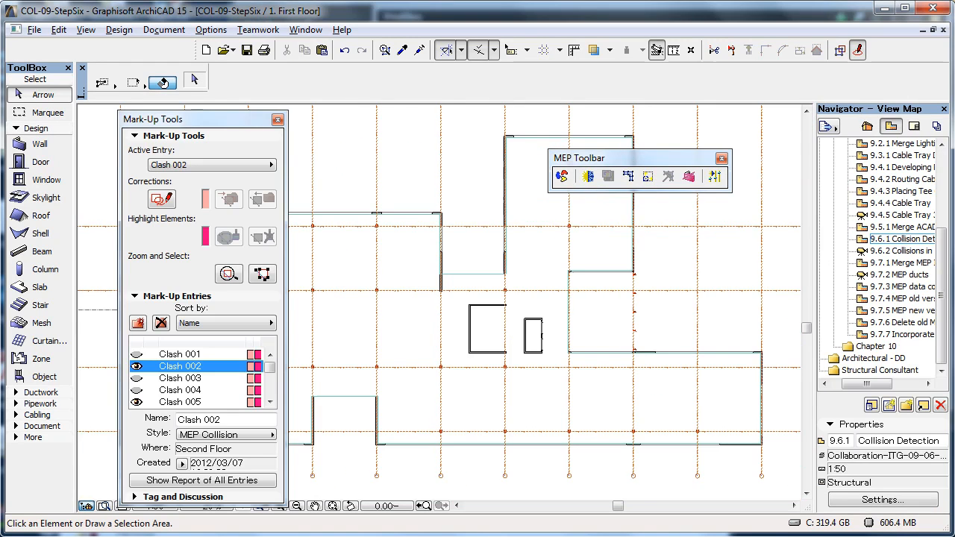
- Pick the ground-floor clash in Mark-Up Tools and view the colliding ceiling ducts in 3D
click(179, 389)
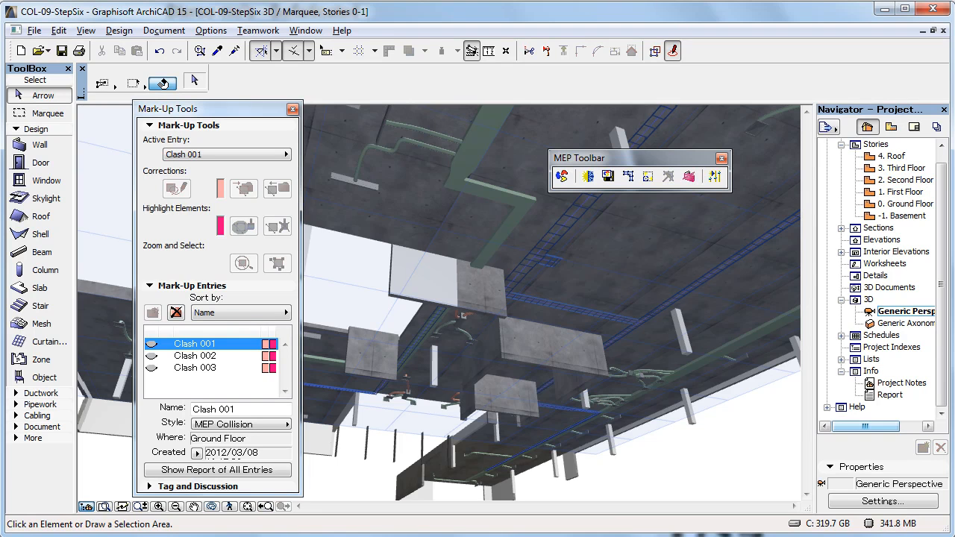
click(194, 368)
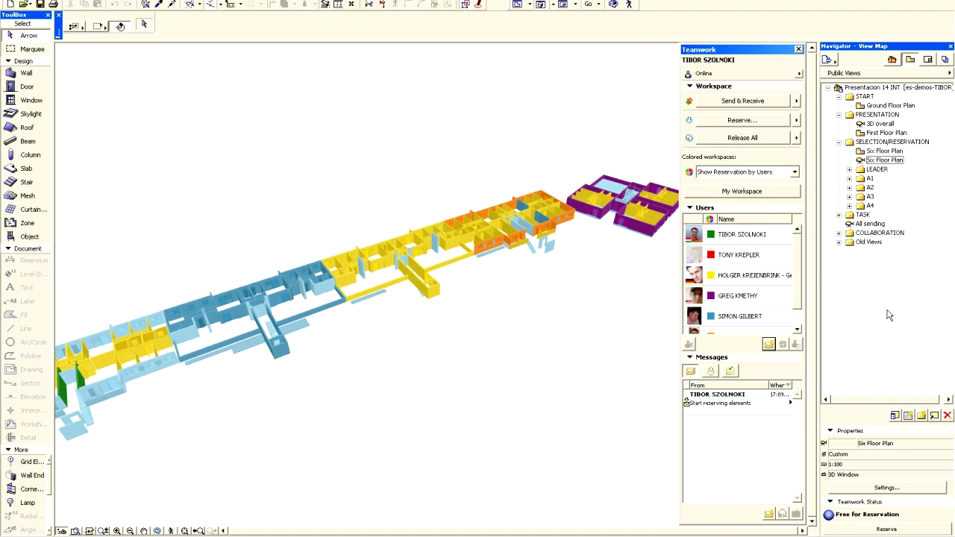
mouse_move(897, 217)
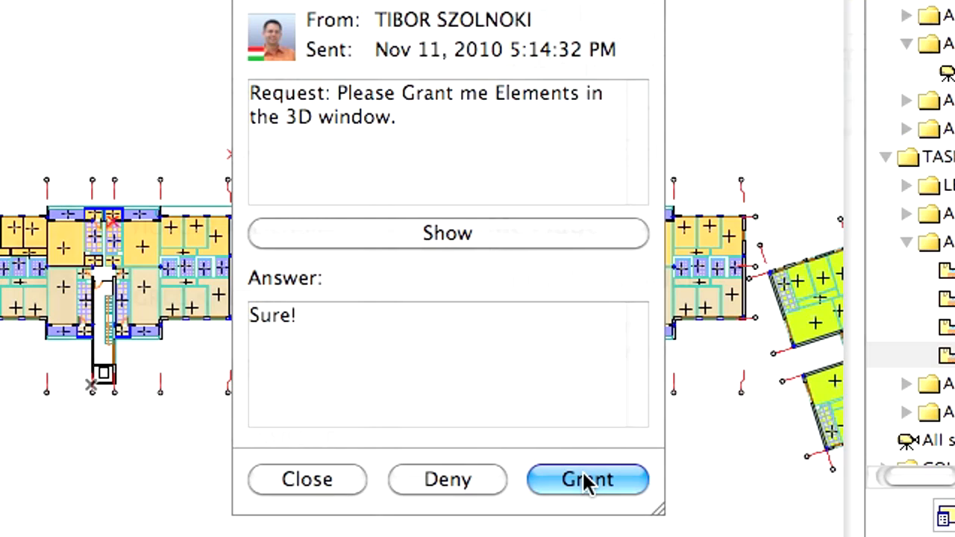
- Grant the teammate's element request with the answer 'Sure!'
click(587, 480)
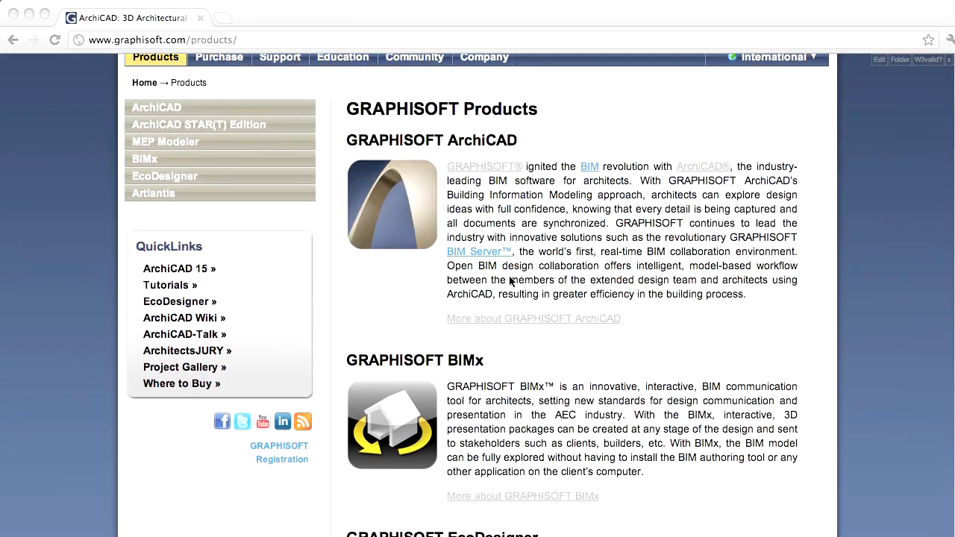
- Scroll down through the Graphisoft Products page
scroll(down, 3)
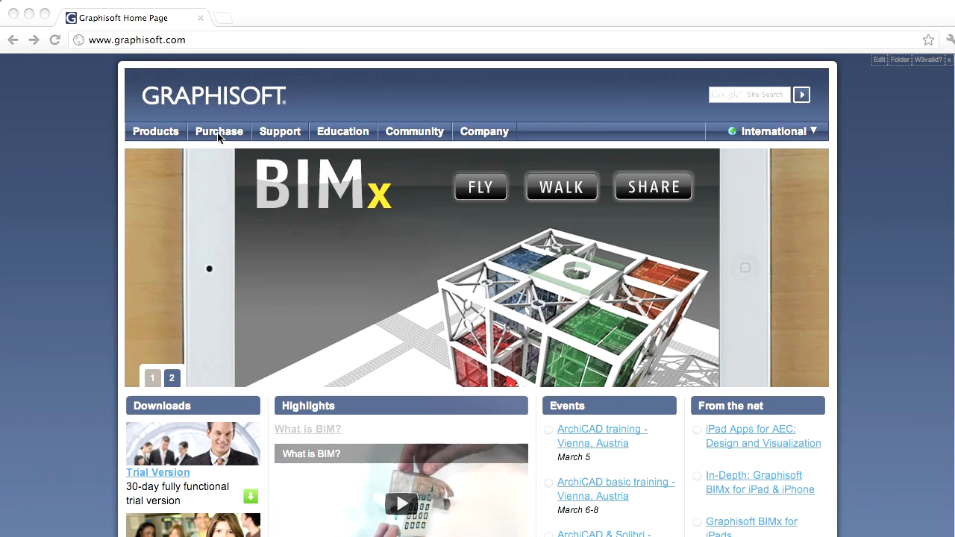
- Go from Purchase through Where to Get ArchiCAD to the free trial download site
click(218, 131)
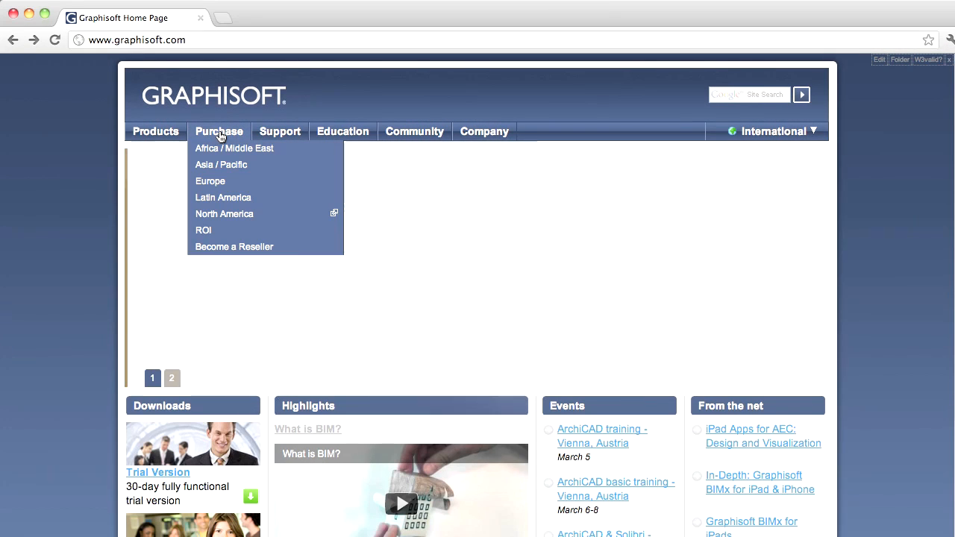
click(218, 131)
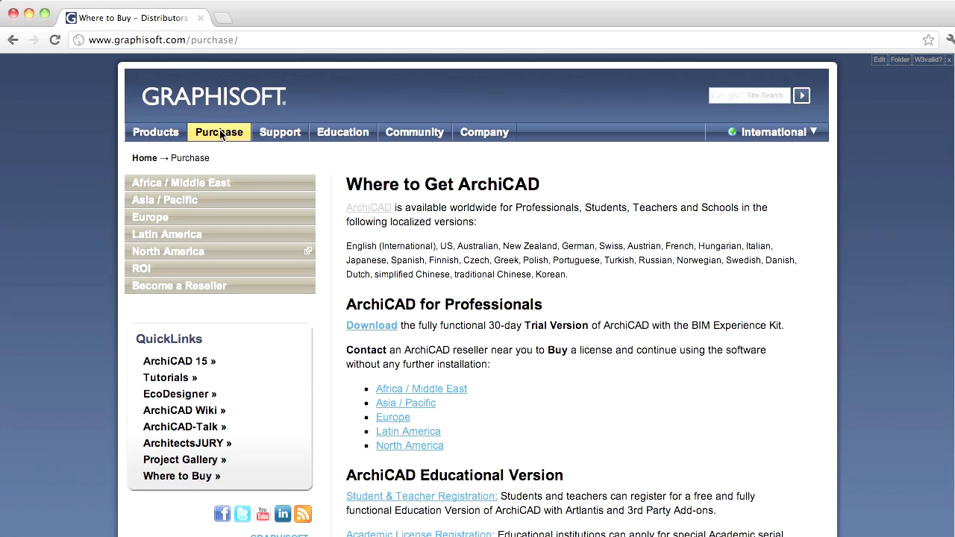
click(372, 325)
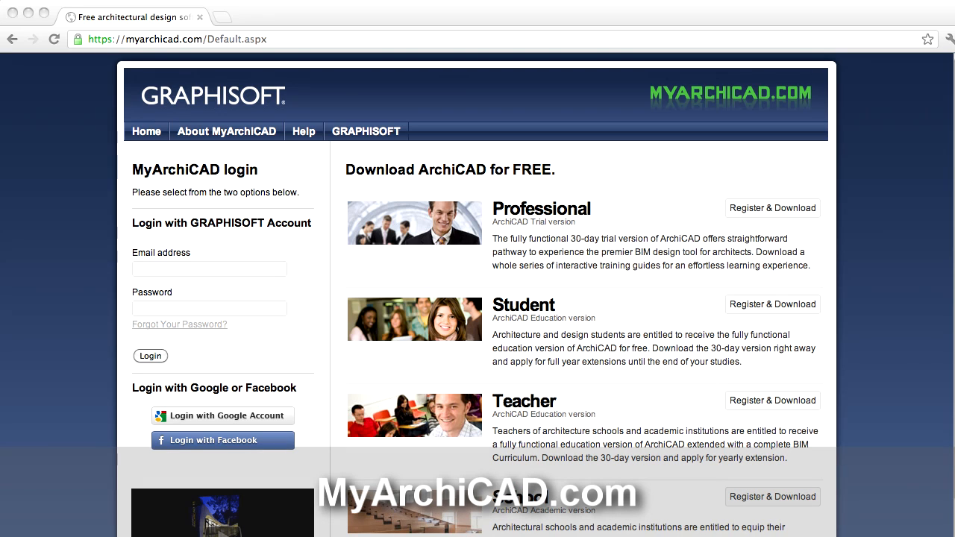
- Log in to MyArchiCAD.com and browse the My Products page
click(150, 356)
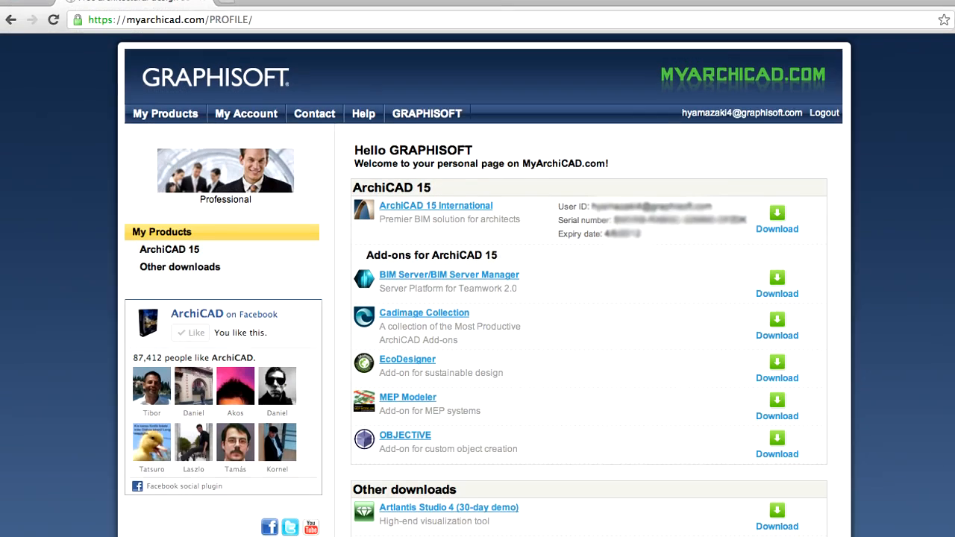
scroll(down, 3)
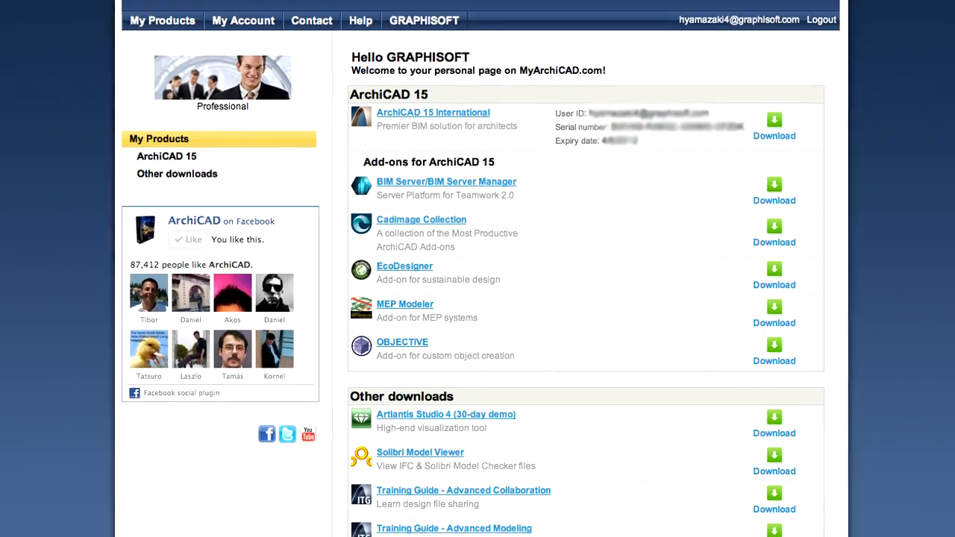
scroll(down, 3)
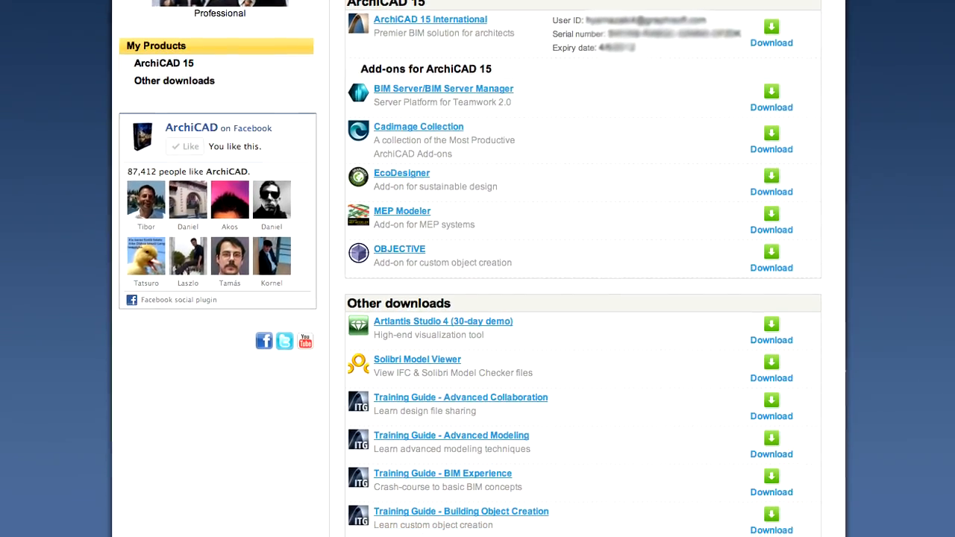